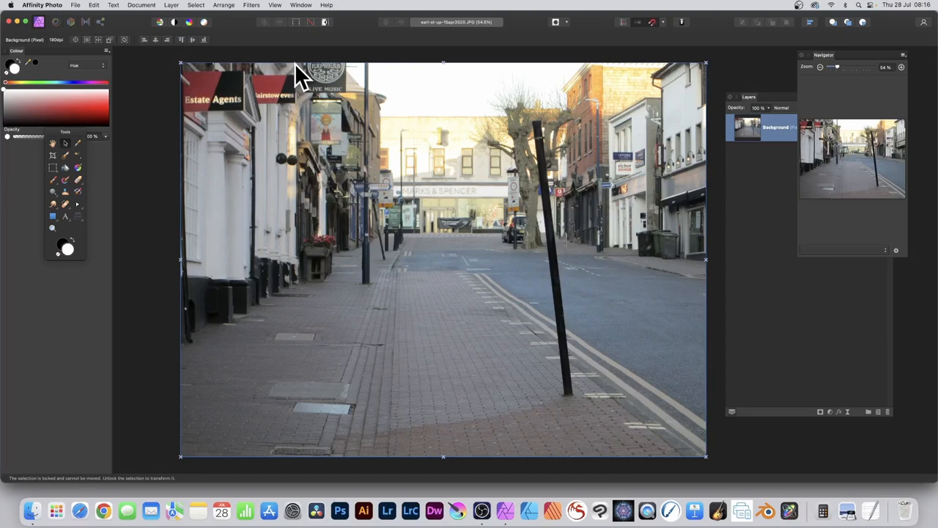
mouse_move(245, 22)
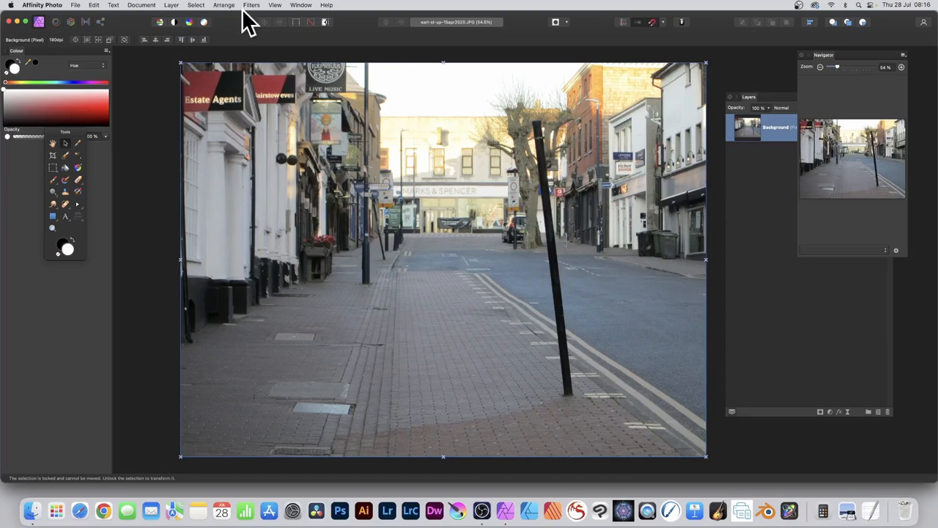
Start the Equations filter on the street photo in Polar mode with Extend Mode set to Mirror.
left_click(251, 5)
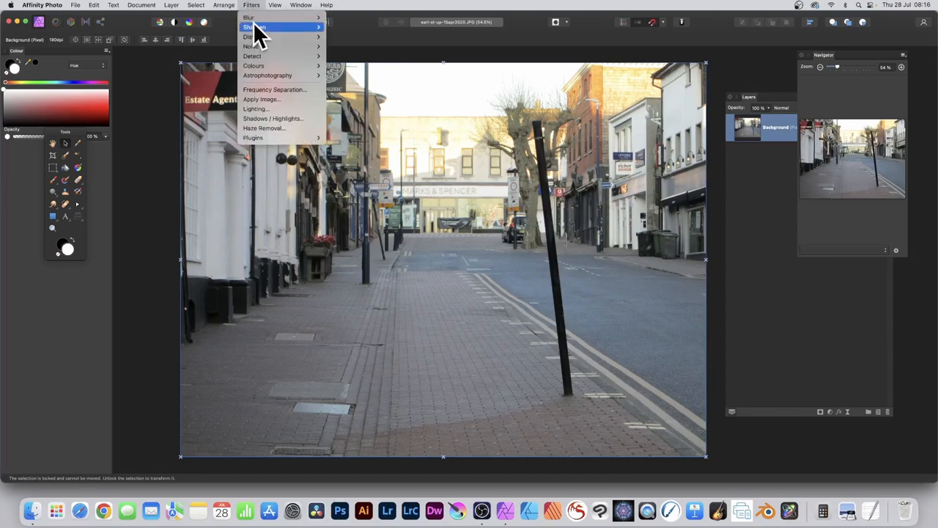
mouse_move(253, 37)
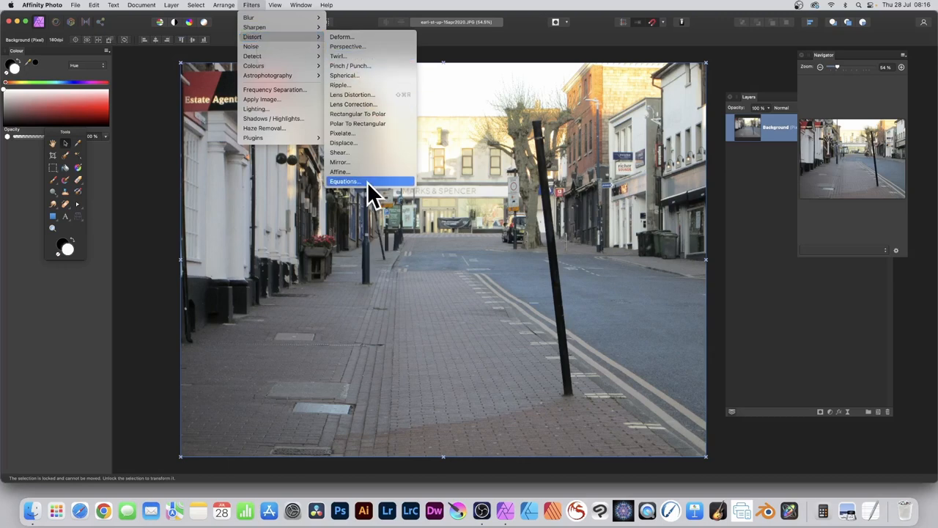
left_click(344, 181)
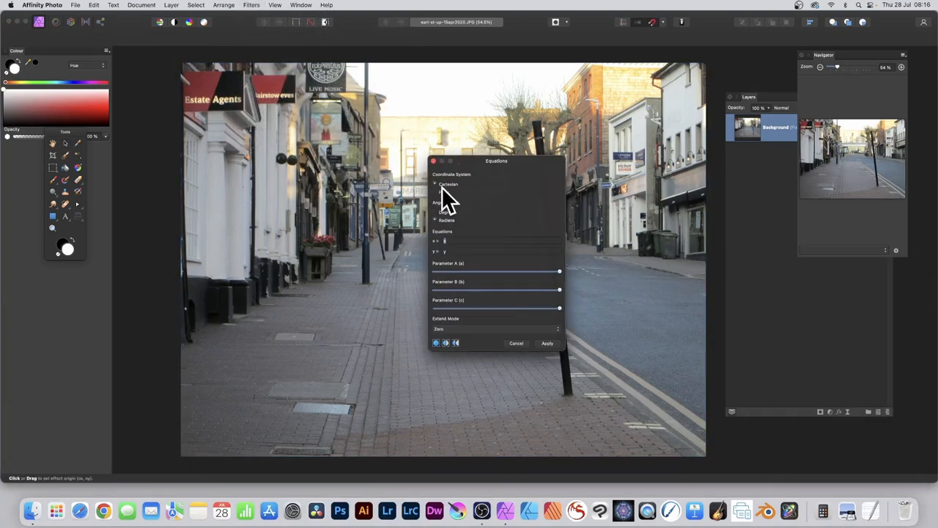
left_click(436, 193)
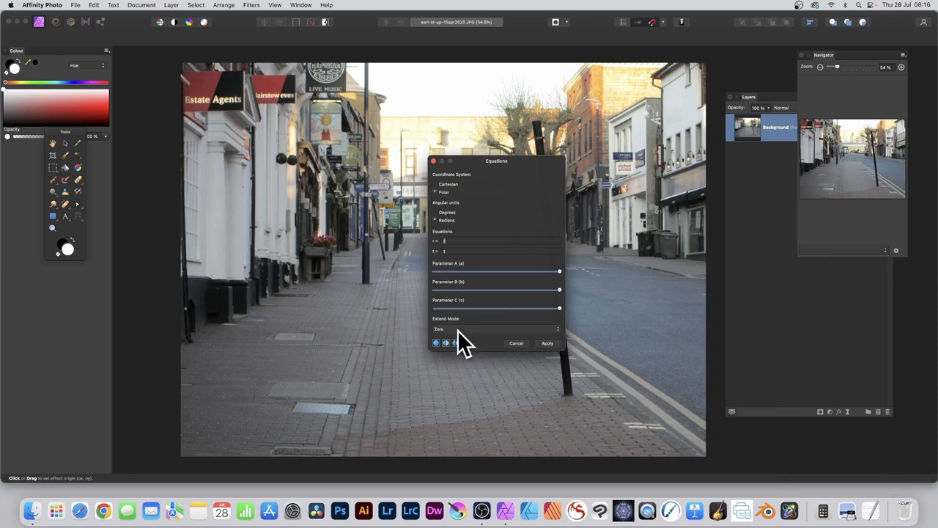
left_click(497, 328)
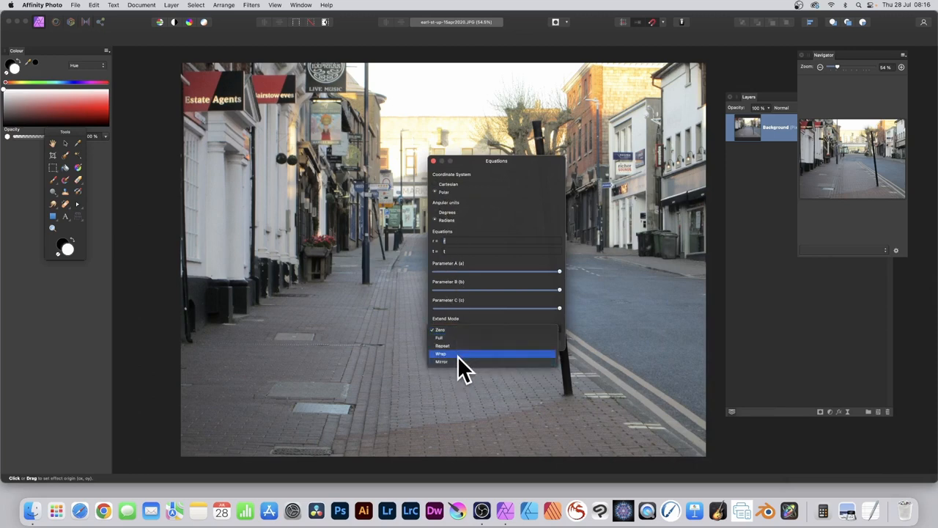
left_click(441, 361)
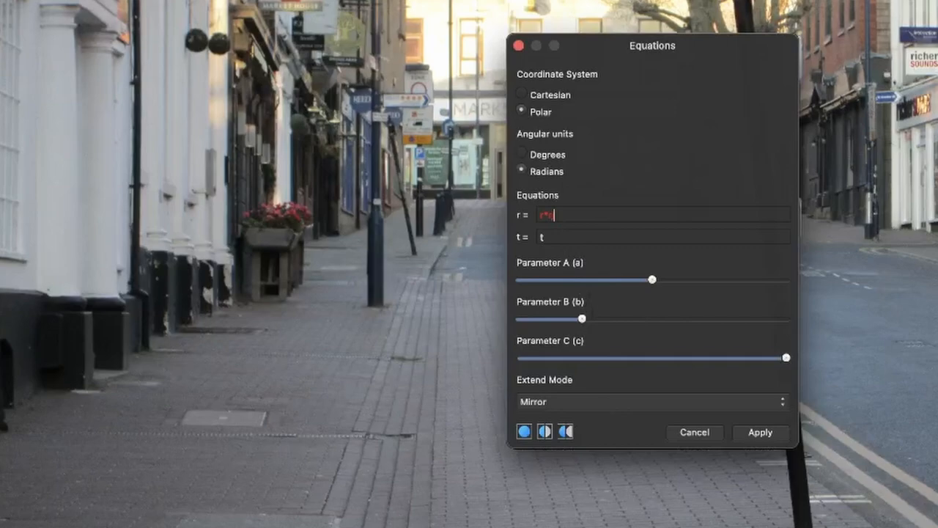
Enter the radius equation r*(r+a*1000)/(6000*b) to bulge the street outward like a sphere.
type("r*r/6000")
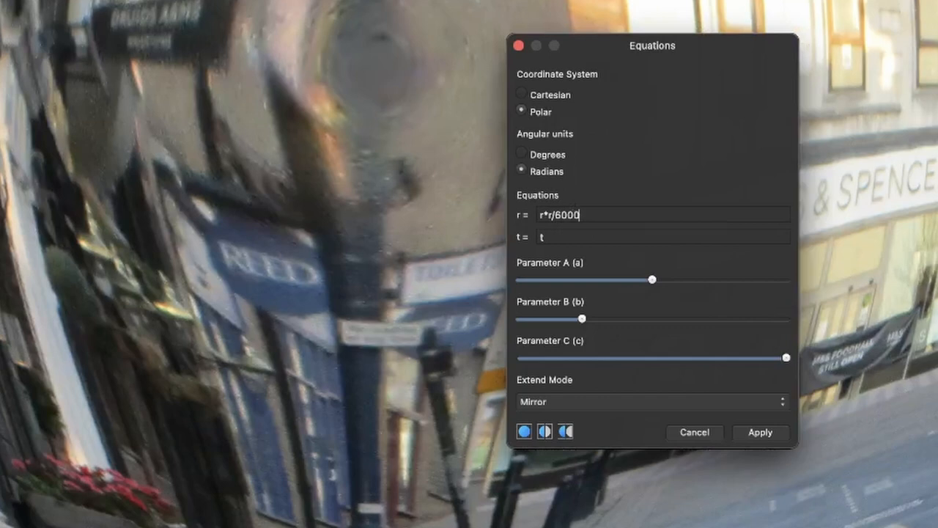
mouse_move(564, 256)
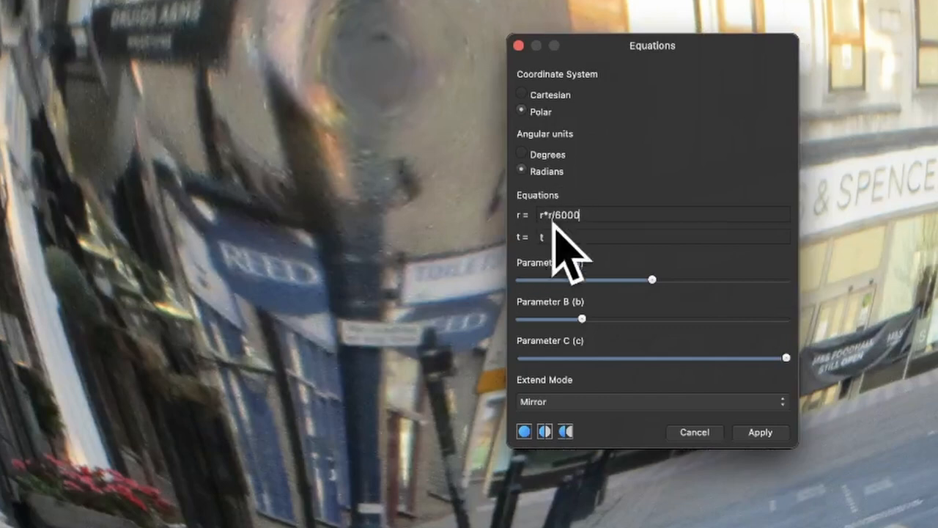
mouse_move(645, 221)
type("(")
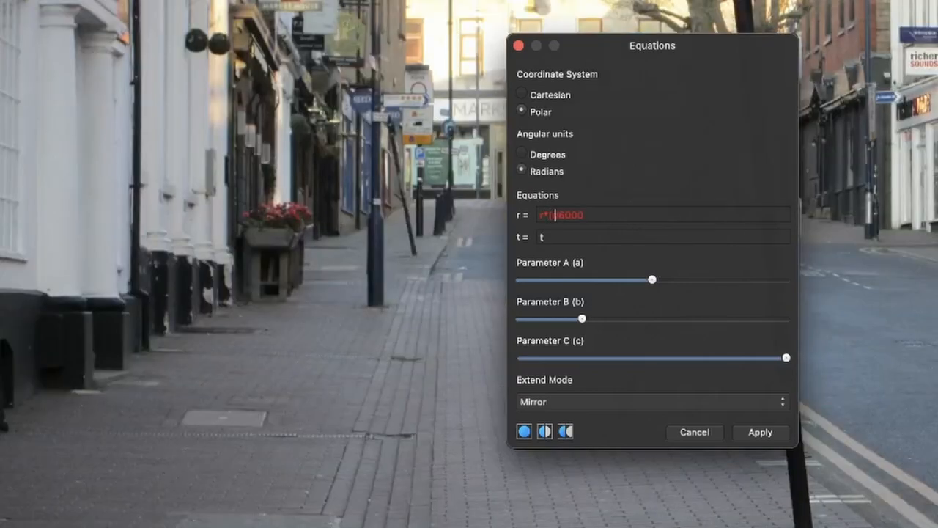
type("+100")
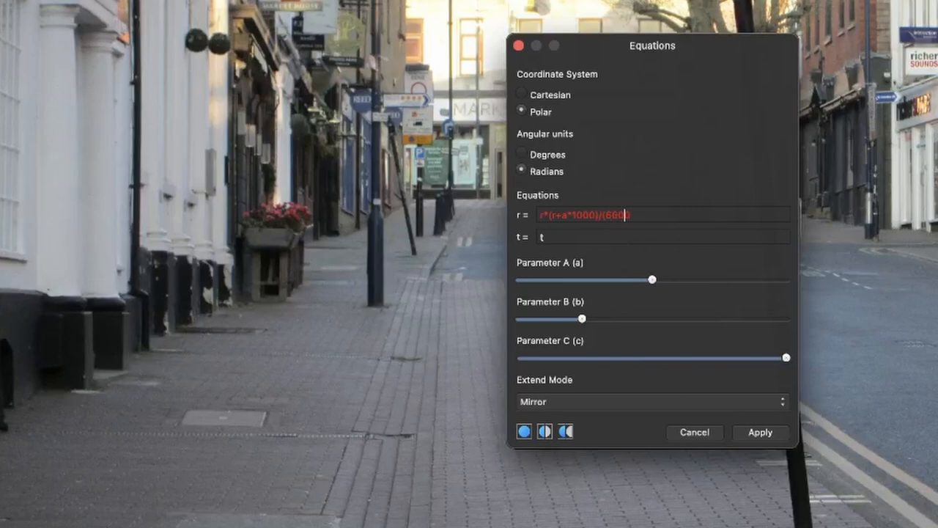
type("%")
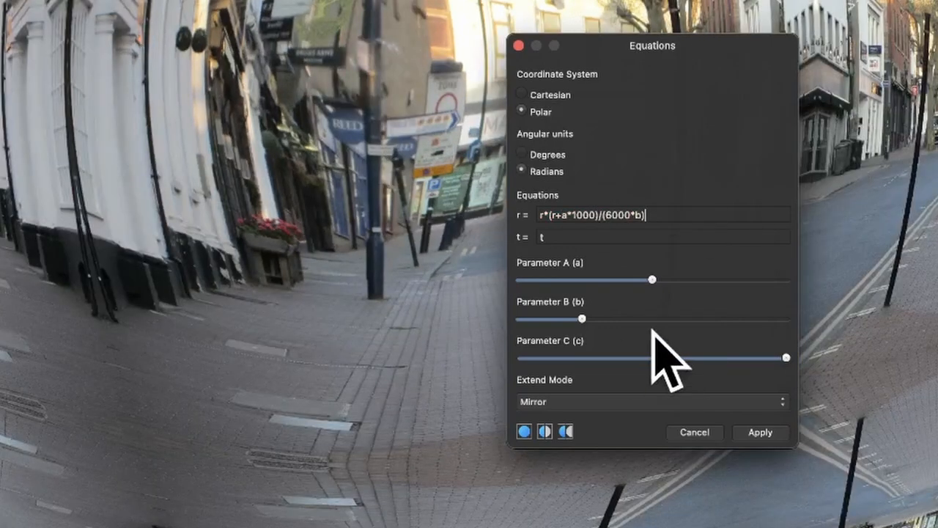
Drag a parameter slider to exaggerate the warp into a repeating mirrored kaleidoscope pattern.
left_click_drag(583, 319, 621, 319)
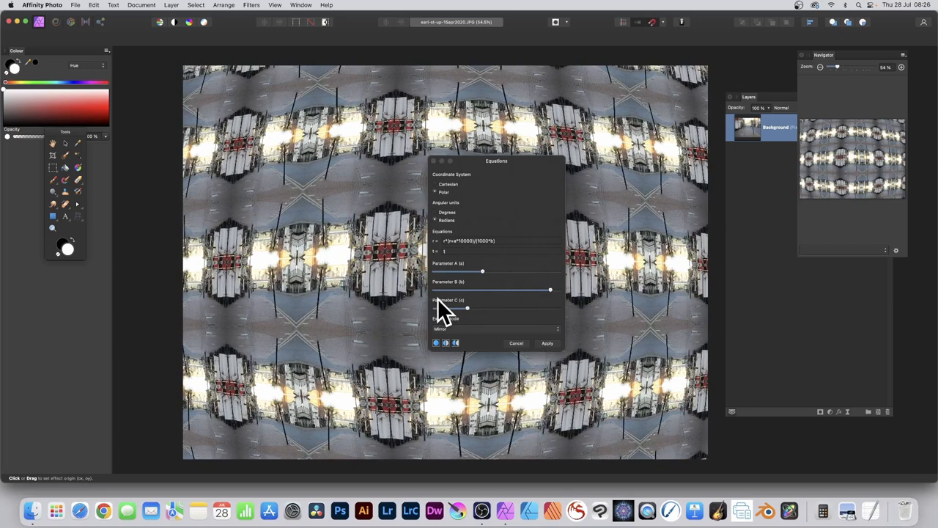
Select the shrunken duplicate street layer and reopen the Equations distortion on it.
left_click(516, 343)
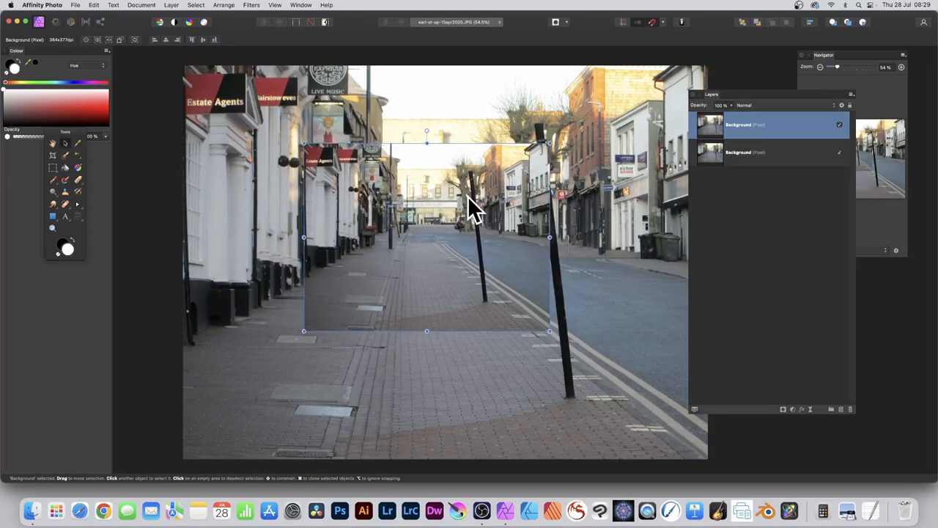
left_click(251, 6)
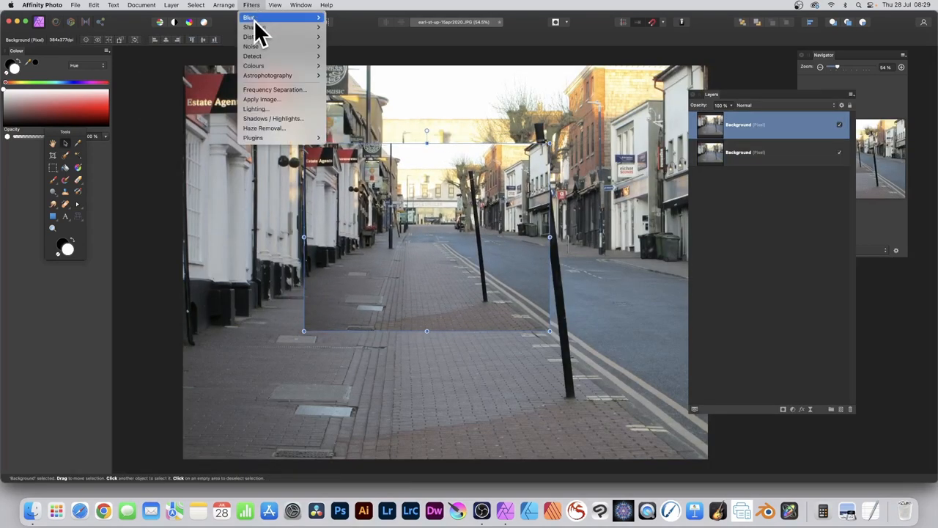
mouse_move(252, 37)
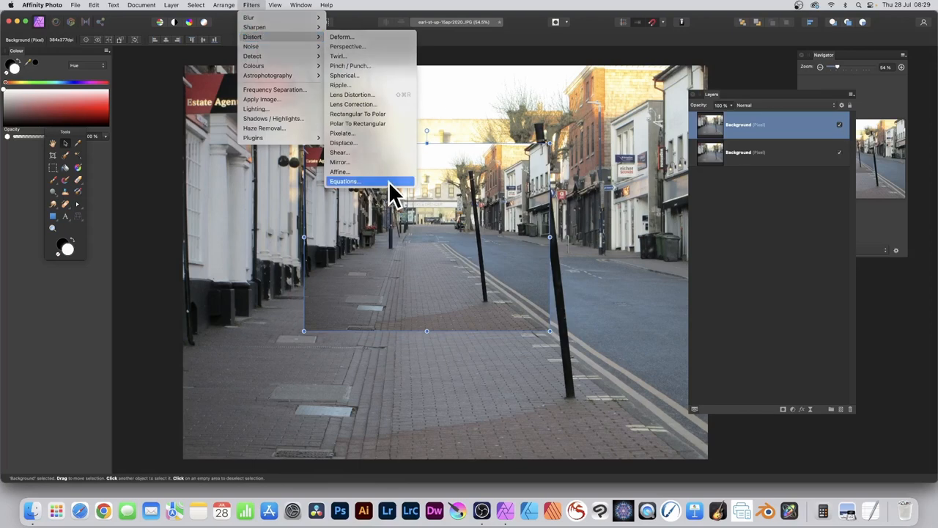
left_click(345, 181)
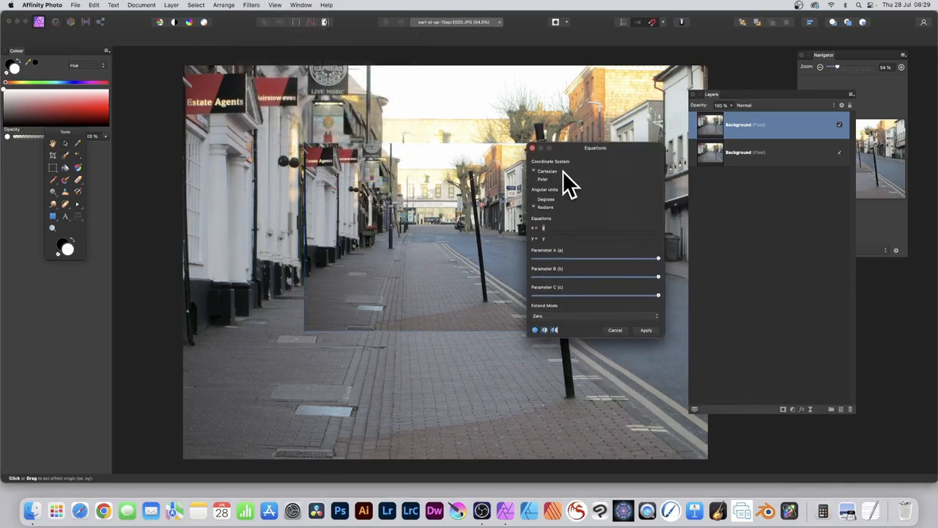
mouse_move(579, 234)
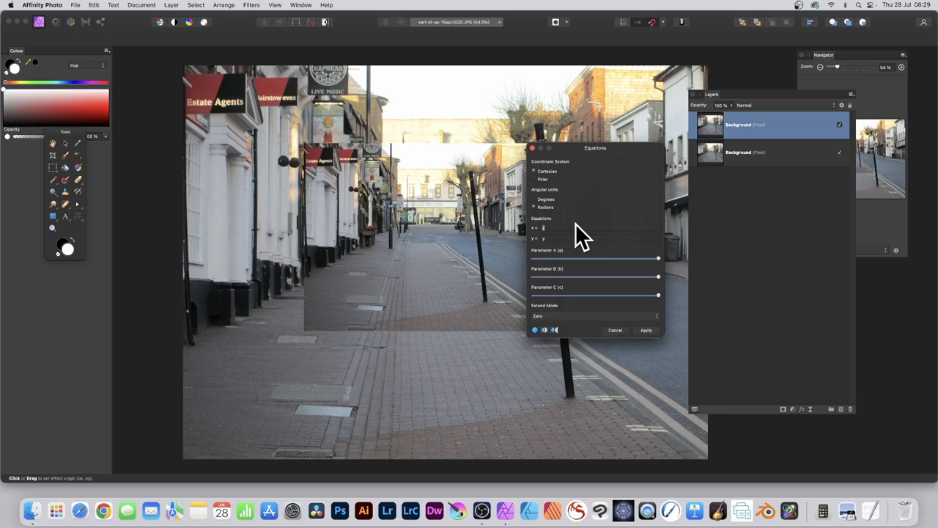
mouse_move(535, 195)
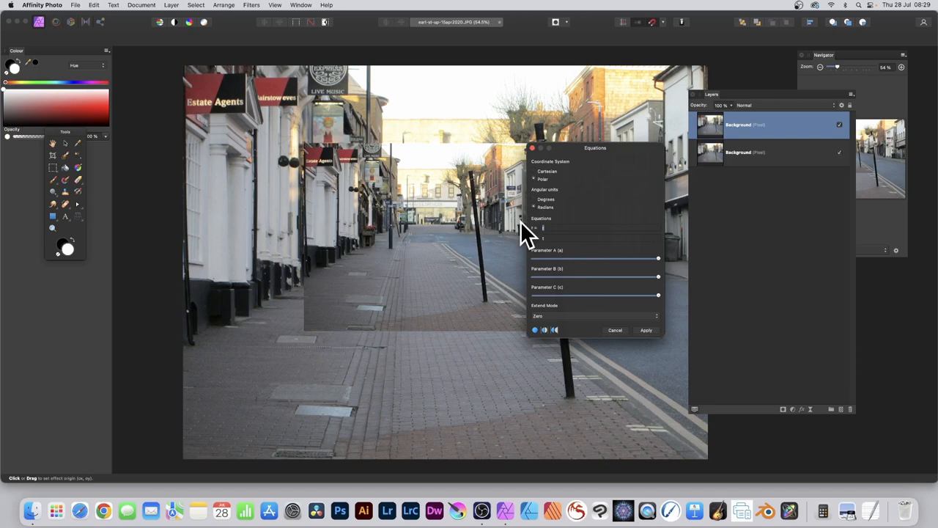
Enter r*(r+1000*a)/(6000*b) and lower the parameters so the bulge shrinks into mirrored copies.
type("r*(r+1000*a)/(6000*b)")
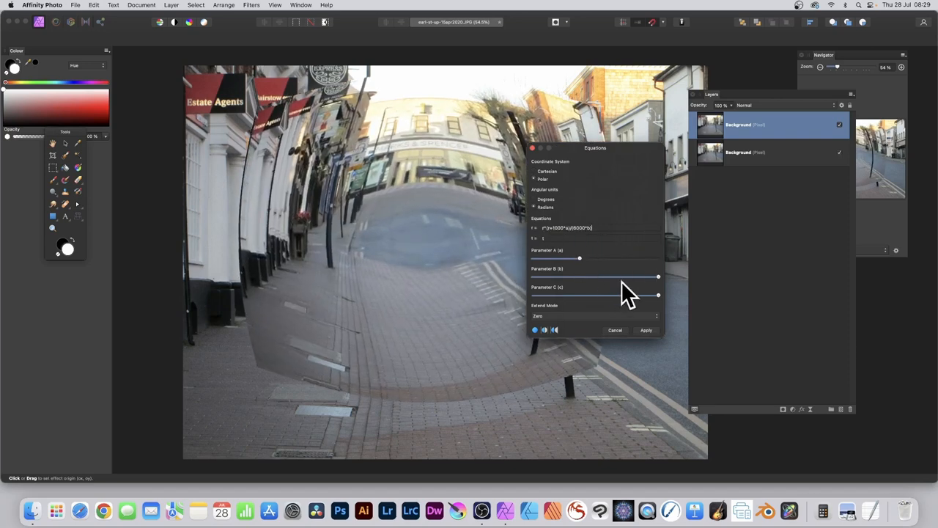
left_click(593, 315)
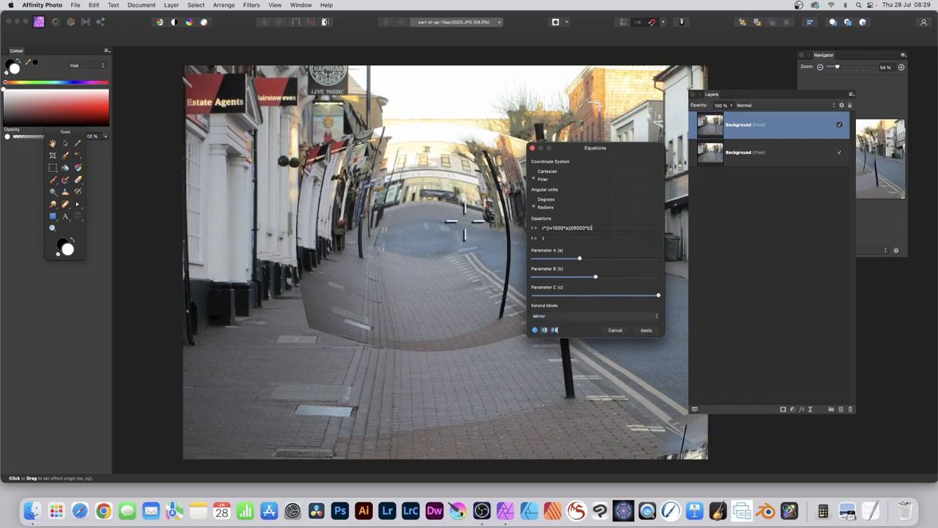
left_click_drag(595, 276, 579, 281)
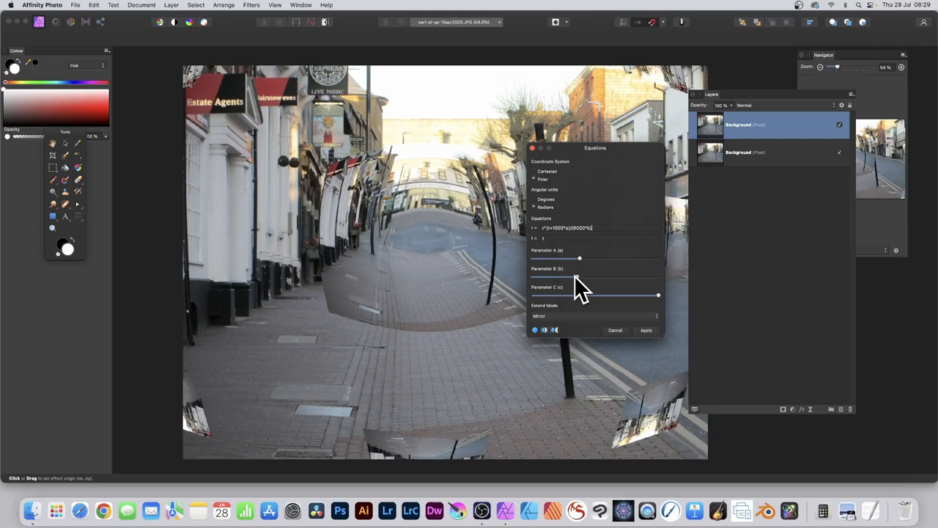
left_click_drag(579, 276, 550, 277)
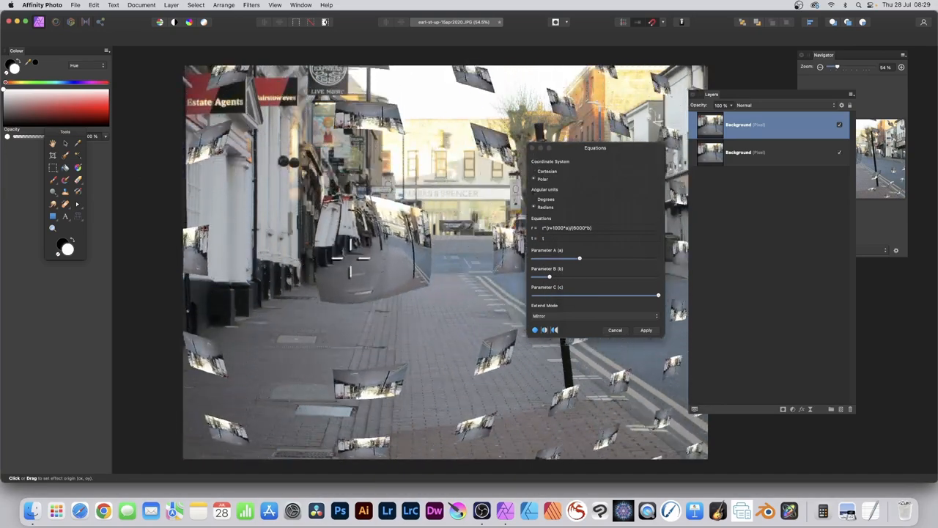
Set Extend Mode to Zero and enlarge the bulge over the left pavement with Parameter A.
left_click(593, 315)
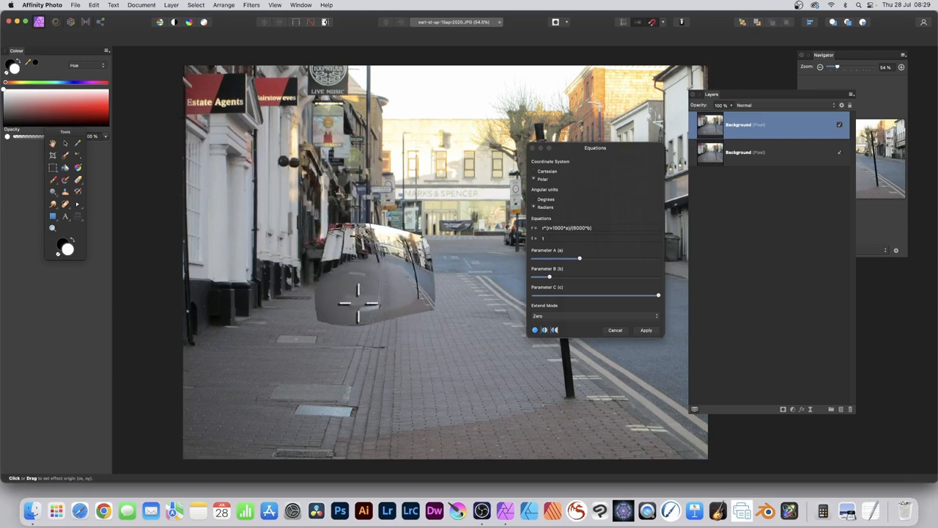
left_click_drag(579, 258, 587, 259)
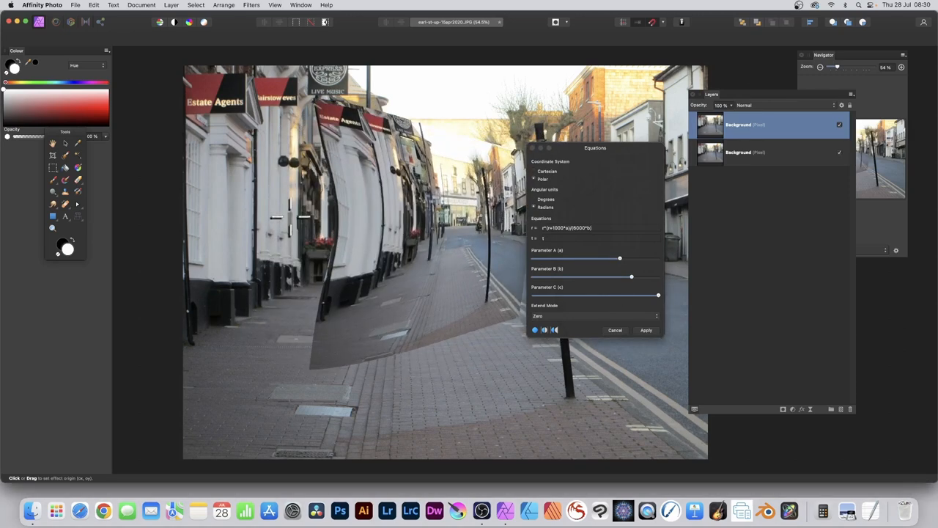
Cancel the distortion and draw a large white ellipse-tool circle over the middle of the street.
left_click(645, 330)
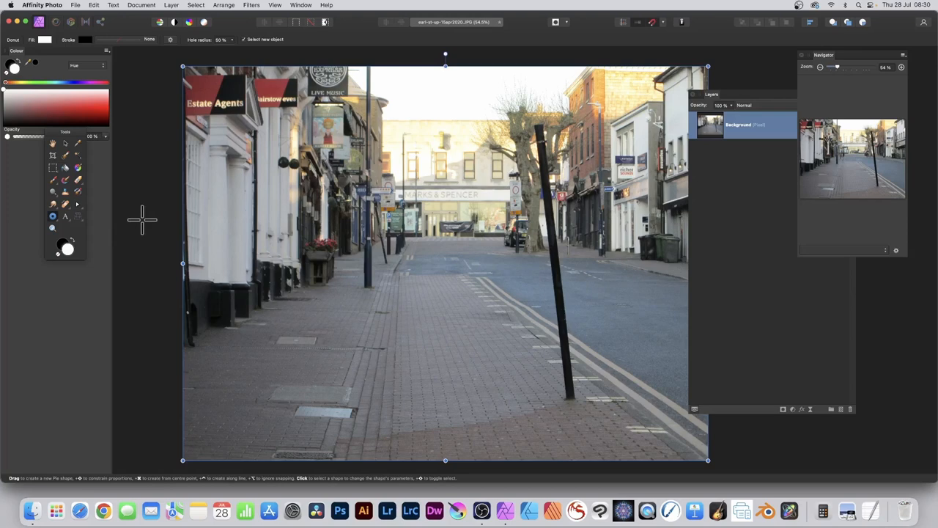
left_click(52, 215)
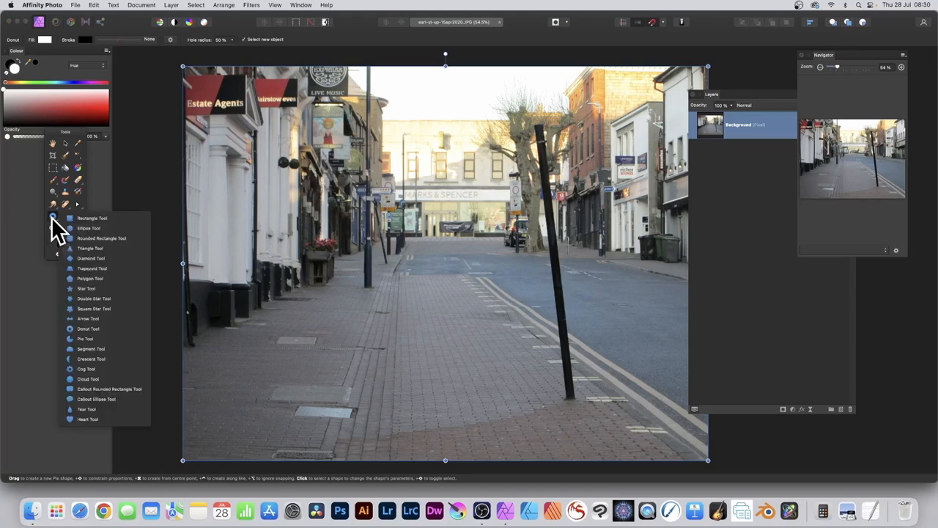
left_click(88, 228)
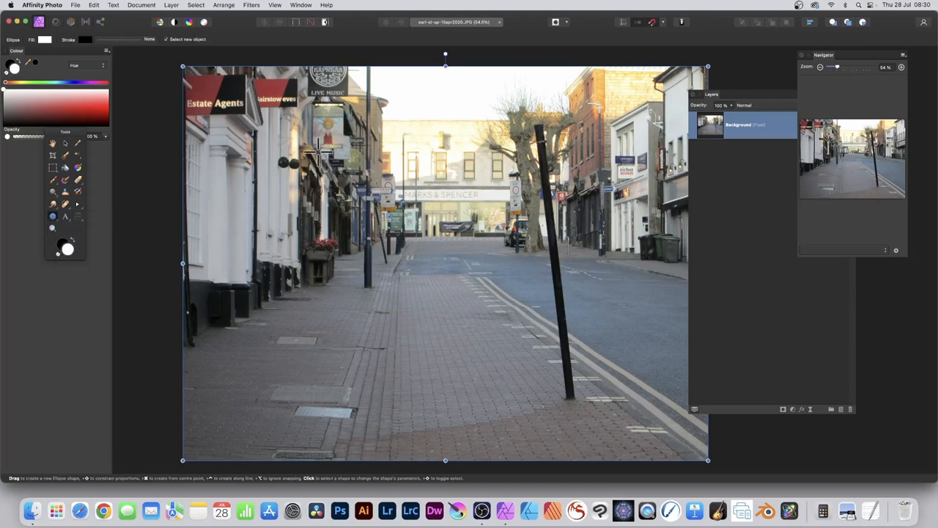
left_click_drag(323, 154, 535, 363)
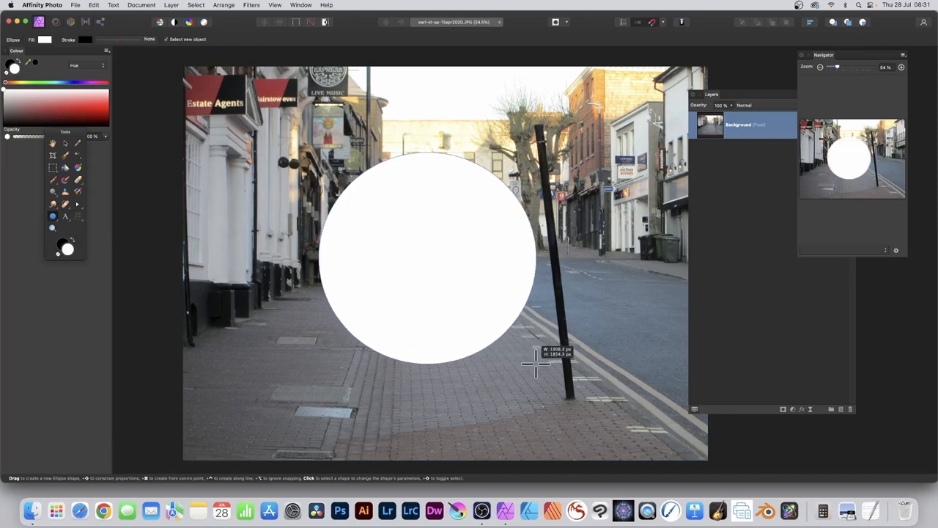
left_click_drag(429, 154, 535, 363)
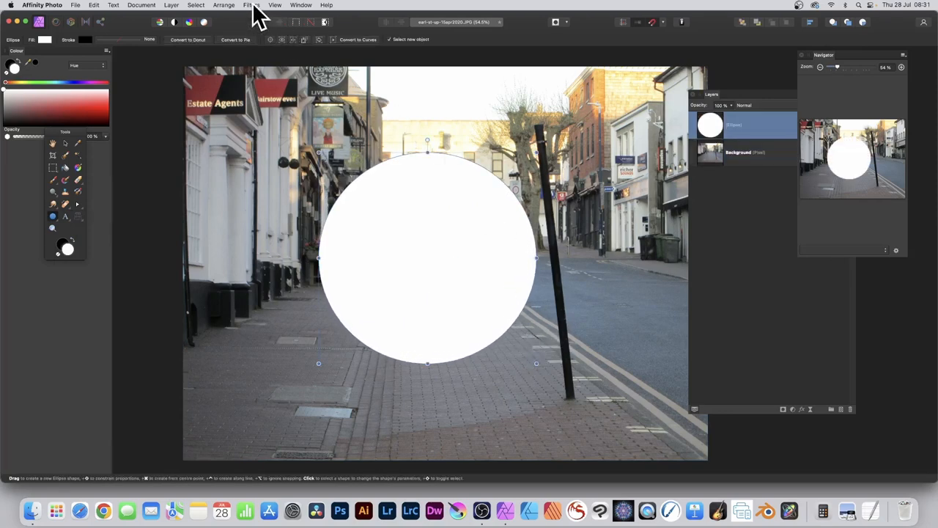
Bring up the Equations filter for the white circle with the area beyond the bulge mirrored.
left_click(252, 5)
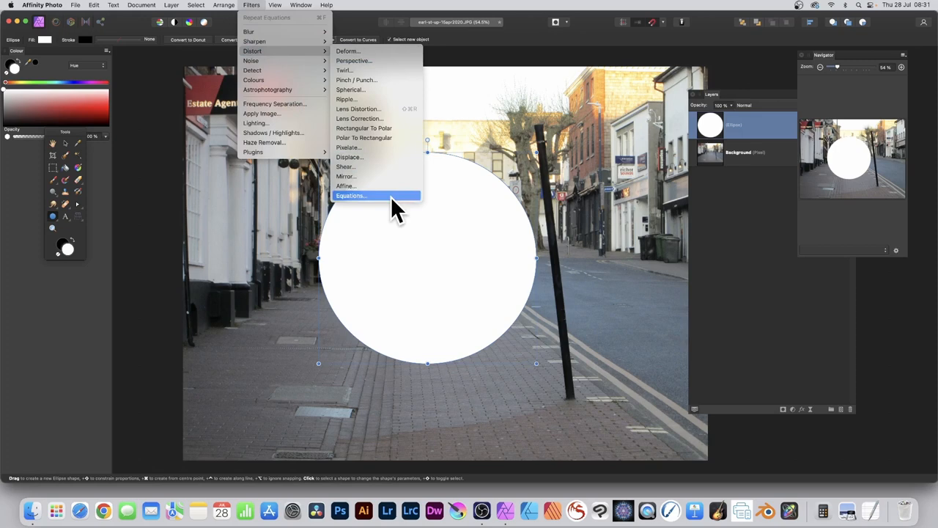
left_click(350, 195)
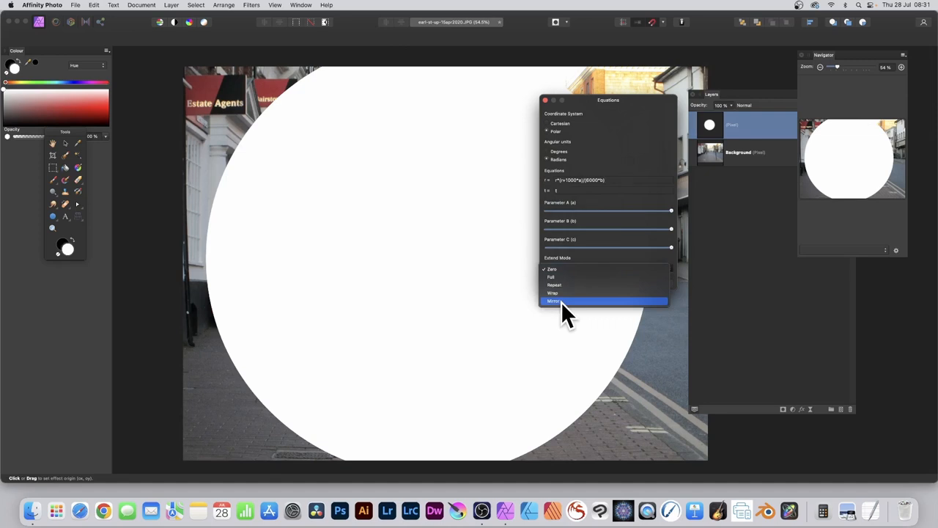
left_click(553, 301)
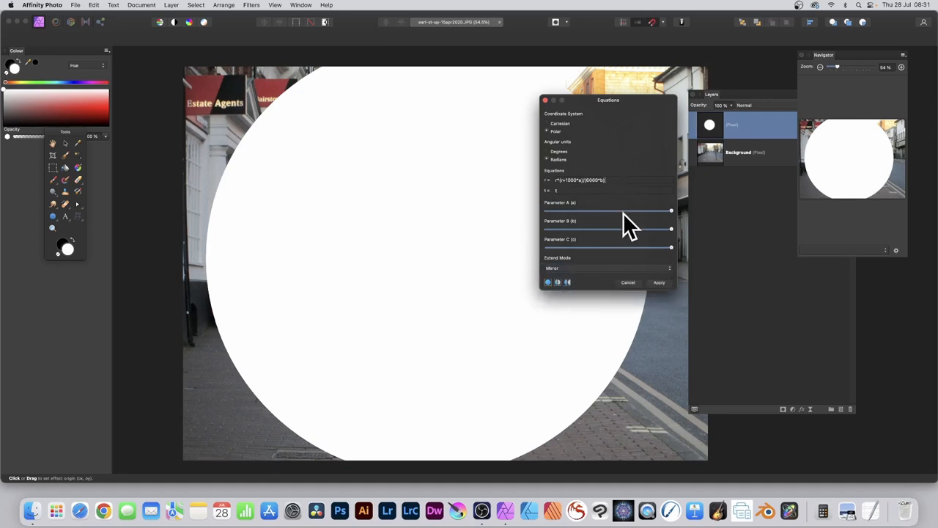
Drag the parameter sliders to turn the circle into a pattern of white ellipses with a larger central dot.
left_click_drag(671, 210, 578, 211)
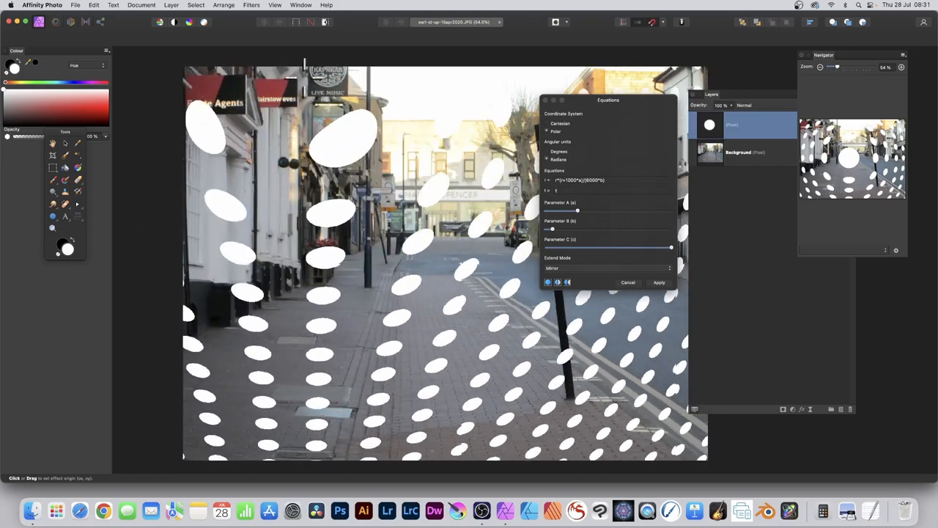
left_click_drag(557, 210, 592, 211)
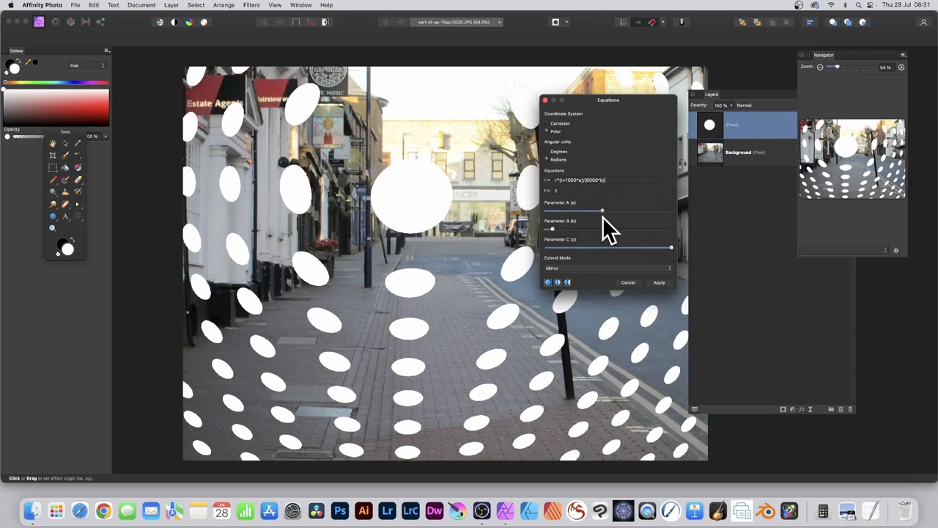
left_click_drag(601, 210, 590, 211)
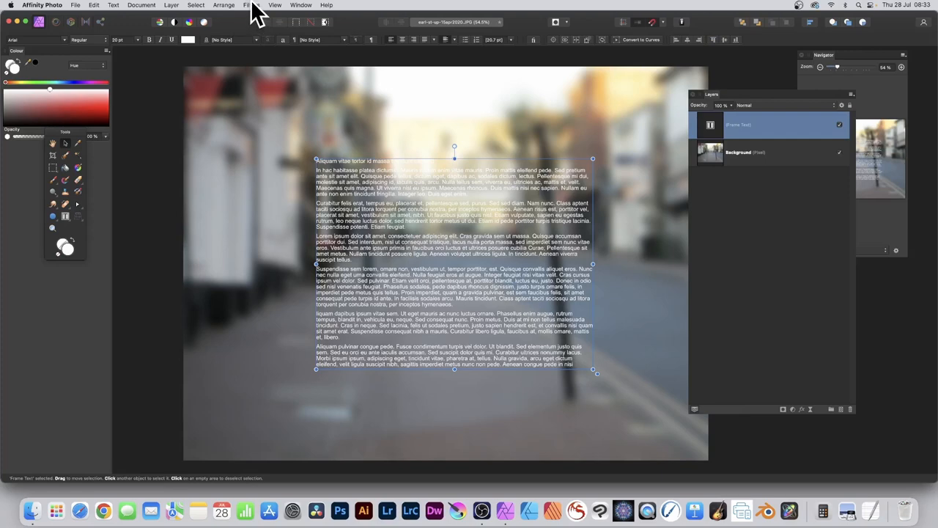
Apply a gentle polar Equations bulge to the placeholder text, tuning its strength with Parameter A.
left_click(251, 5)
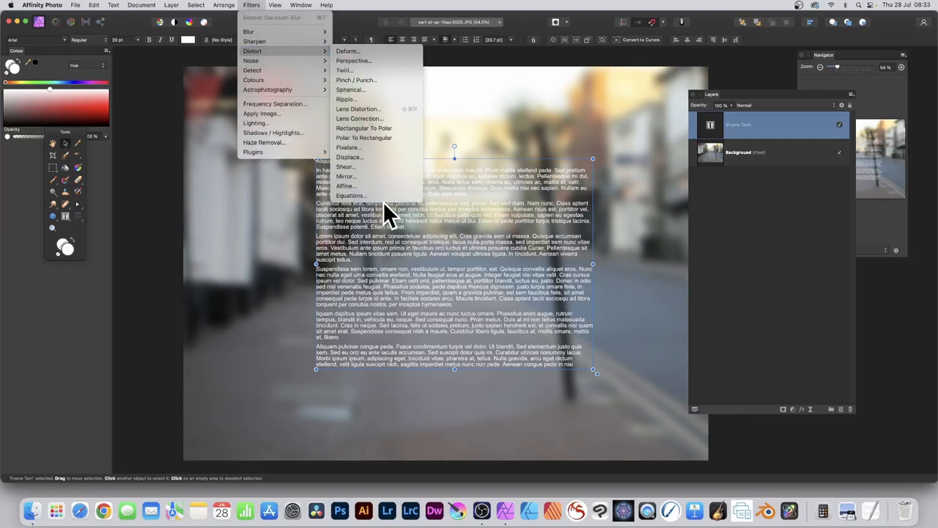
left_click(350, 195)
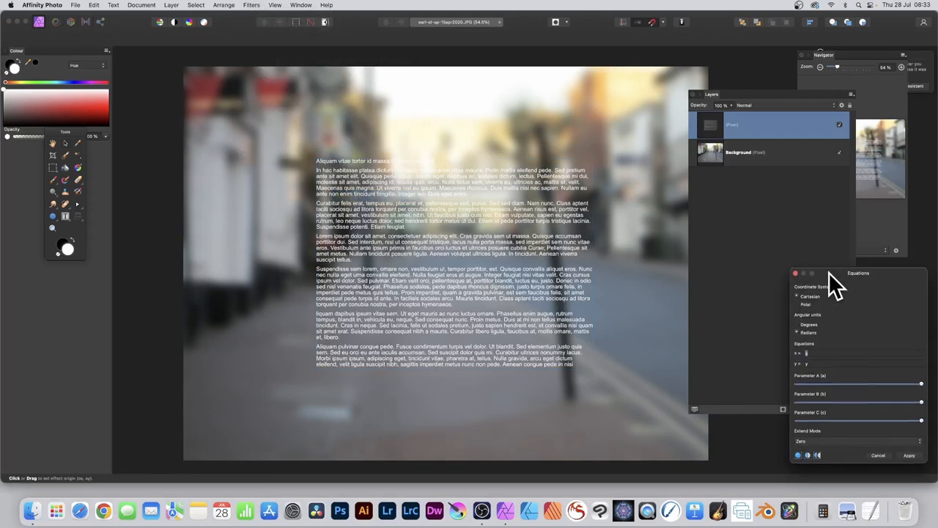
left_click_drag(857, 272, 534, 124)
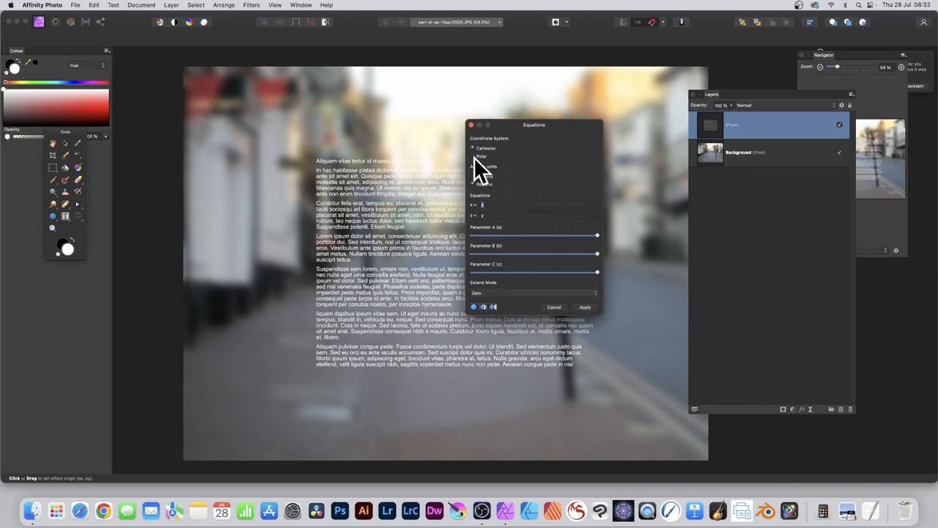
left_click(474, 155)
type("r*(r+10000*a)/(6000*b)")
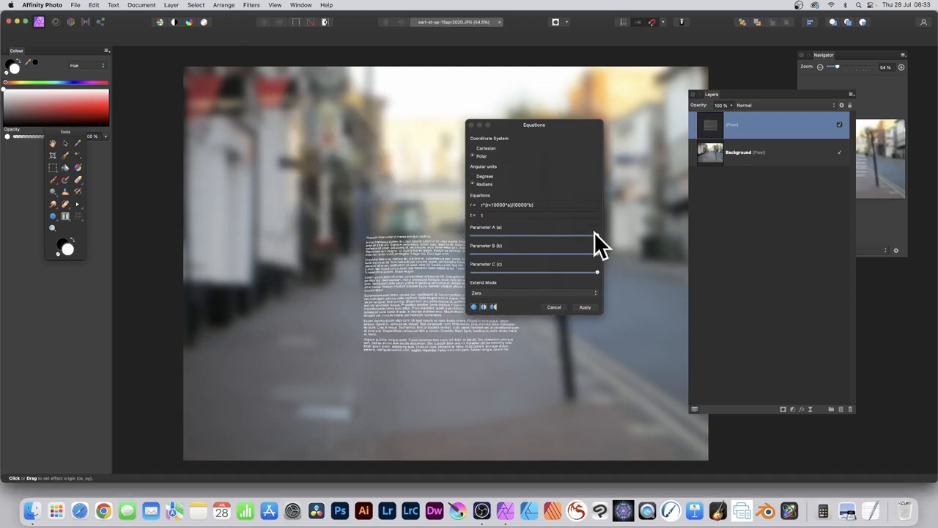
left_click_drag(597, 234, 518, 235)
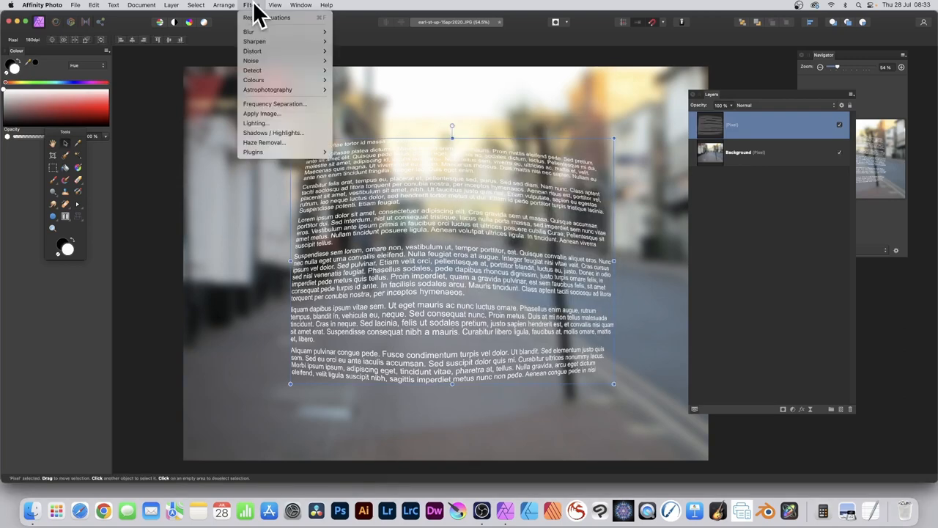
mouse_move(261, 18)
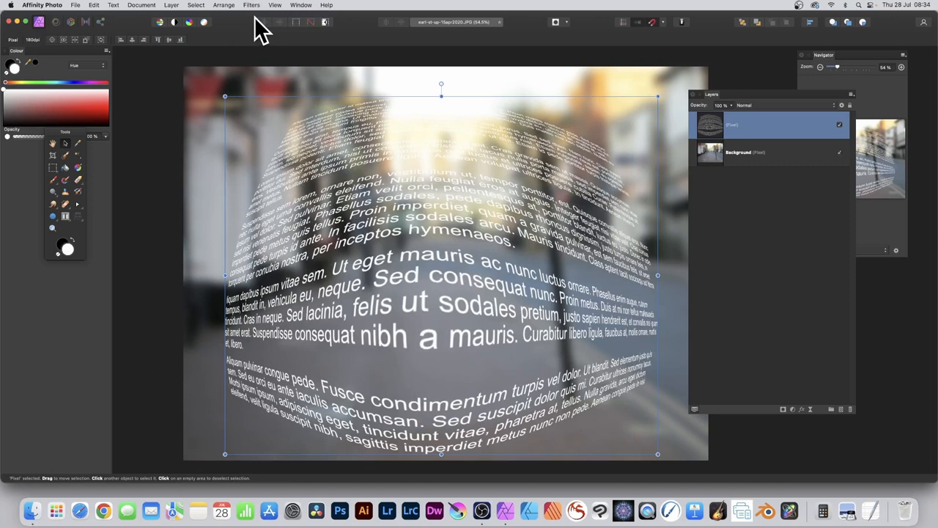
mouse_move(367, 14)
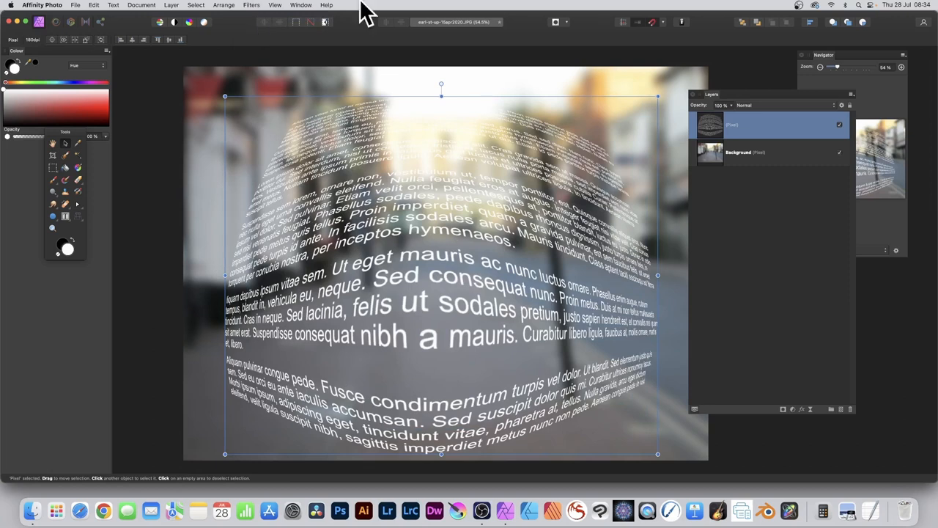